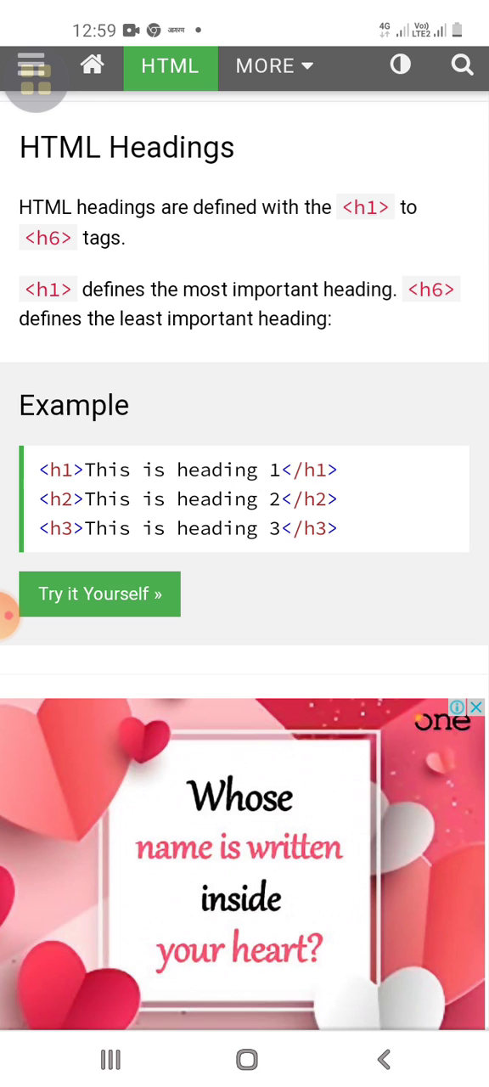
Step: Run the six-heading example in the Tryit Editor, then go back to HTML Basic
scroll(down, 3)
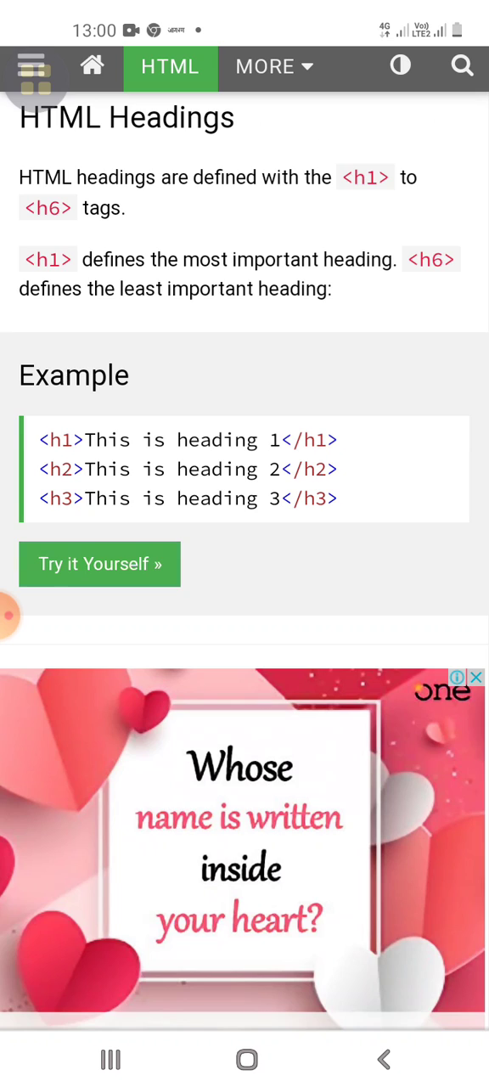
click(99, 564)
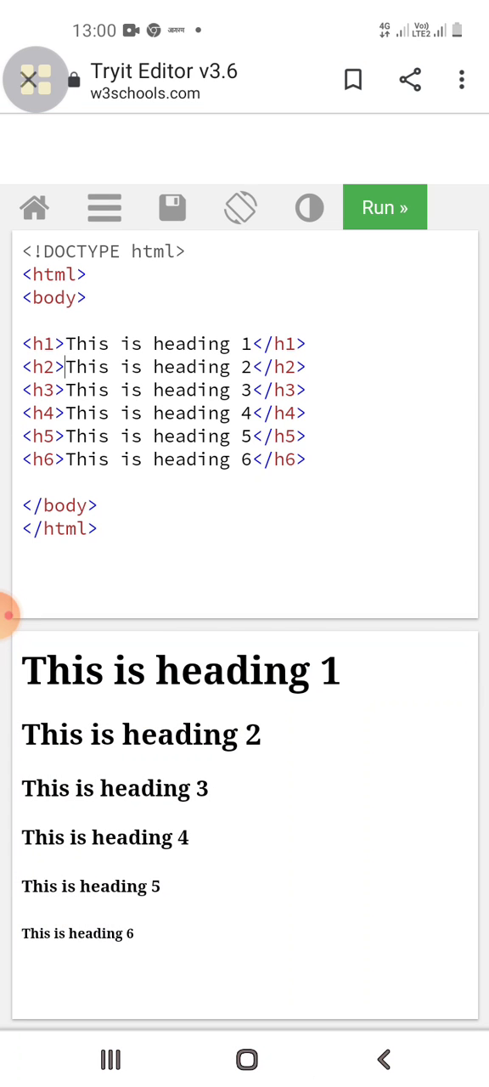
double_click(227, 672)
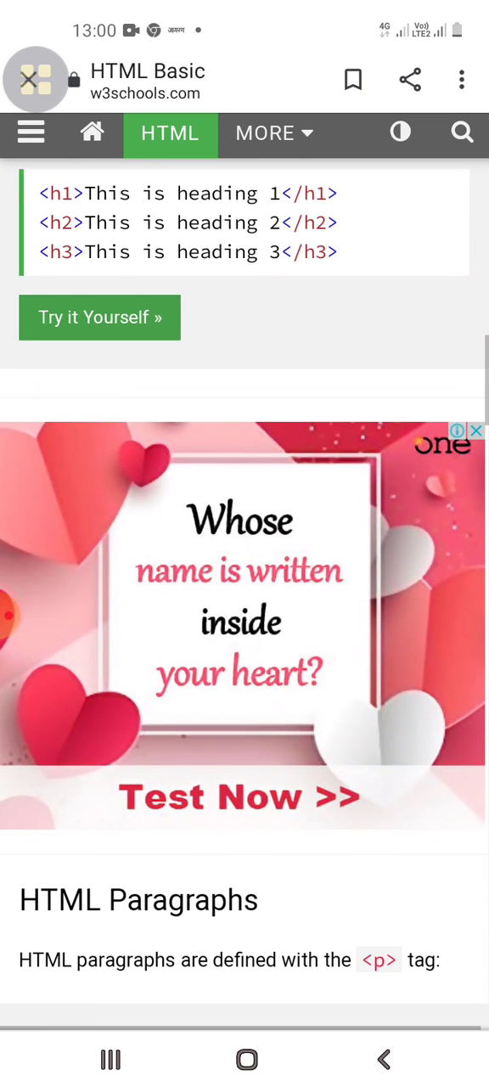
Step: Scroll to HTML Paragraphs and open its two-paragraph example in the Tryit Editor
scroll(down, 3)
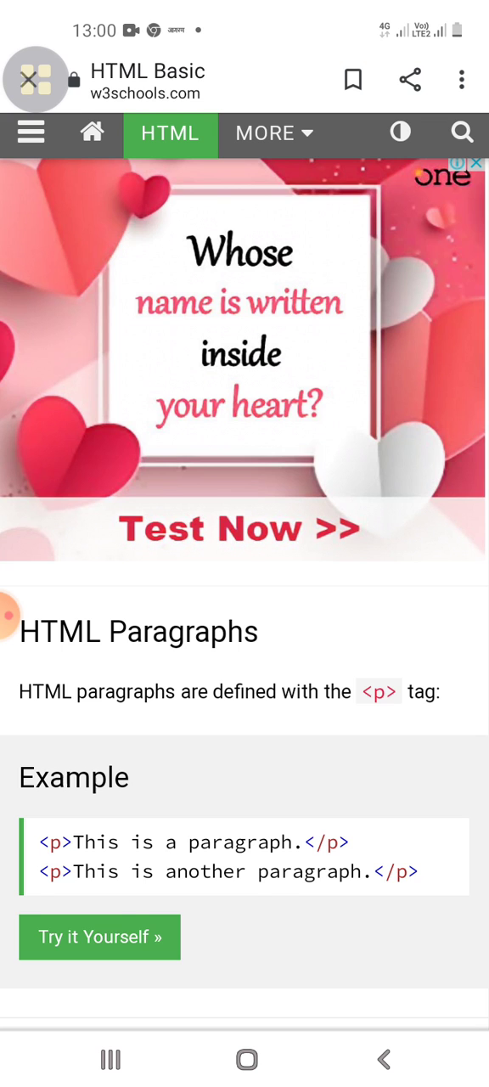
click(99, 937)
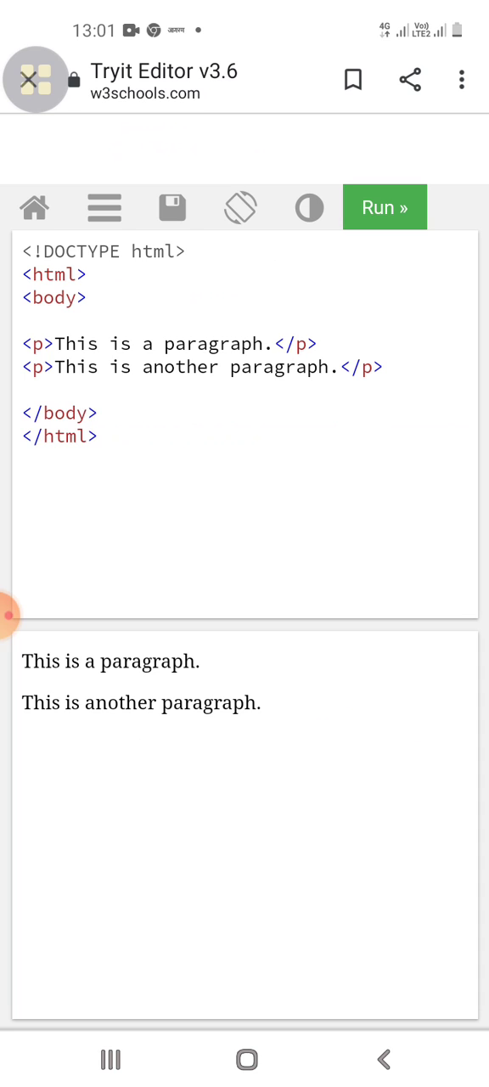
Step: Close the low battery notification and go back to the HTML Basic page
click(195, 339)
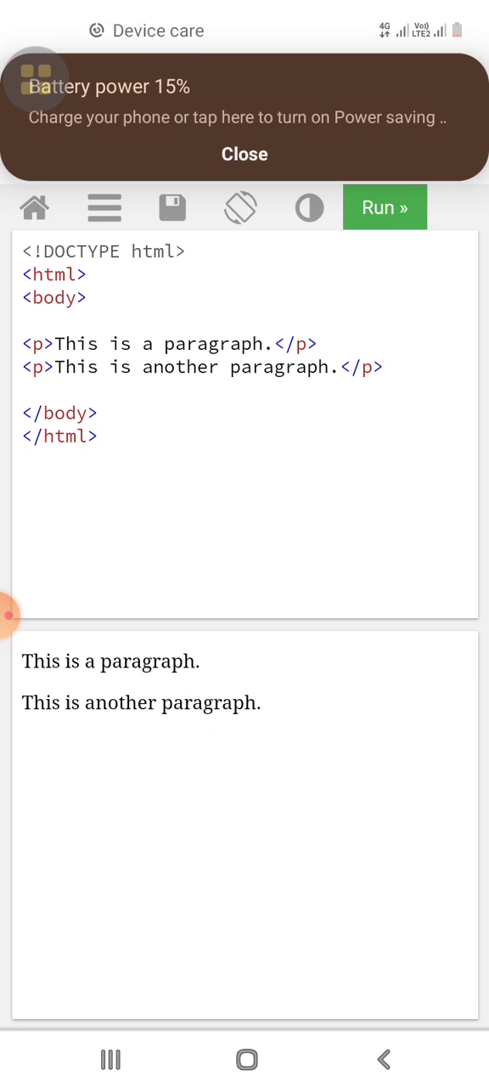
click(244, 154)
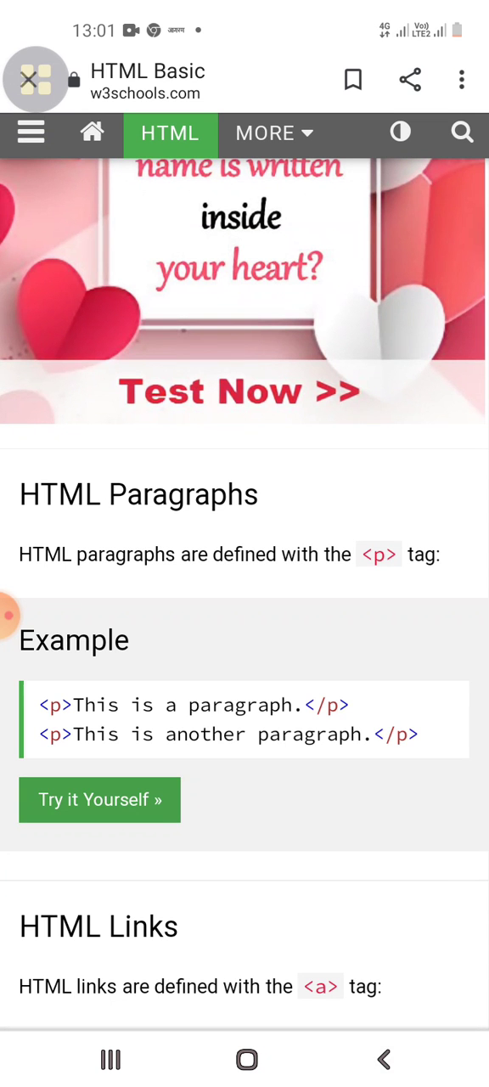
Step: Scroll down the HTML Basic page toward the HTML Links example
scroll(down, 3)
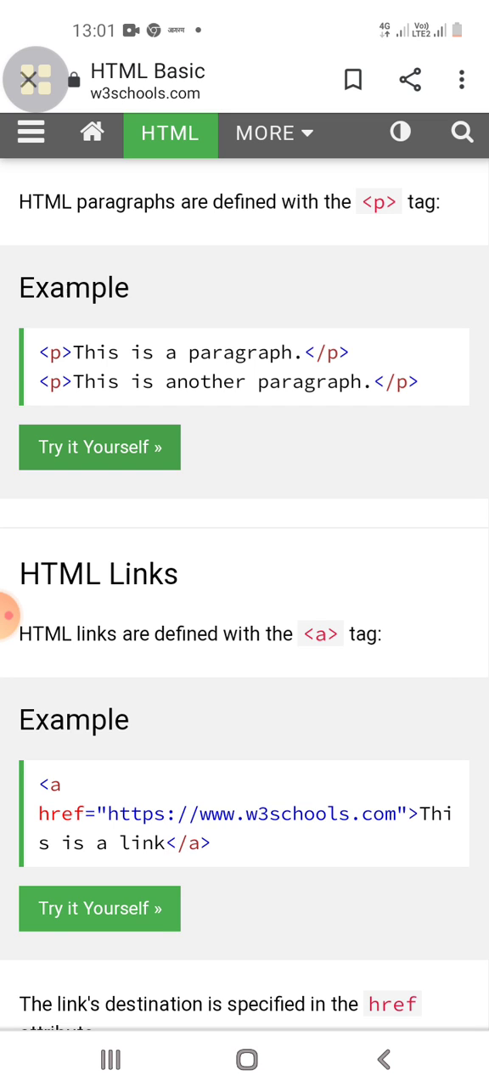
scroll(down, 3)
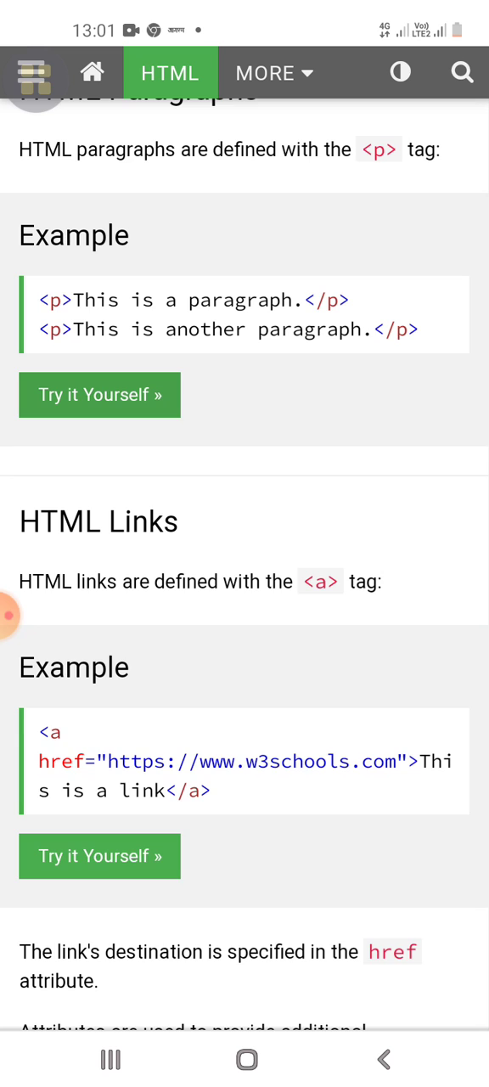
scroll(down, 3)
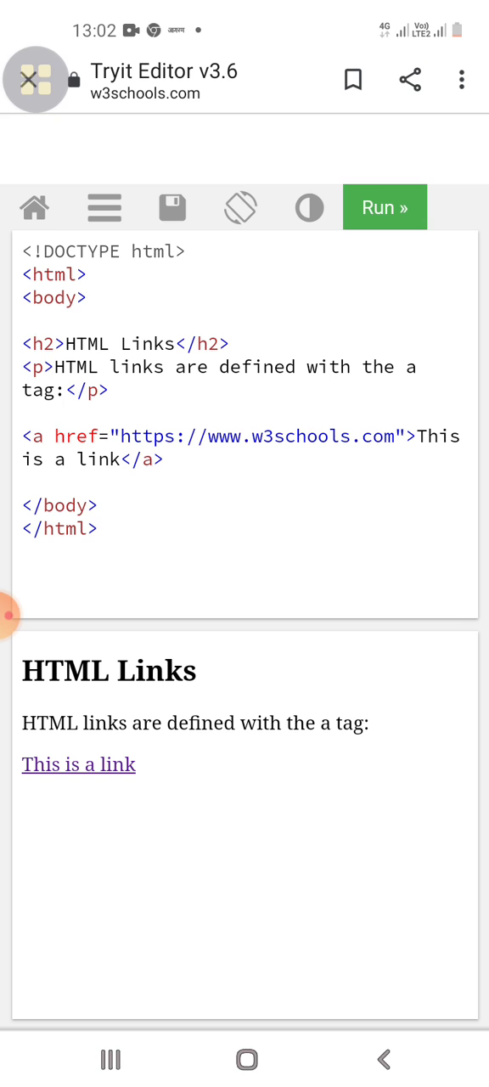
double_click(119, 764)
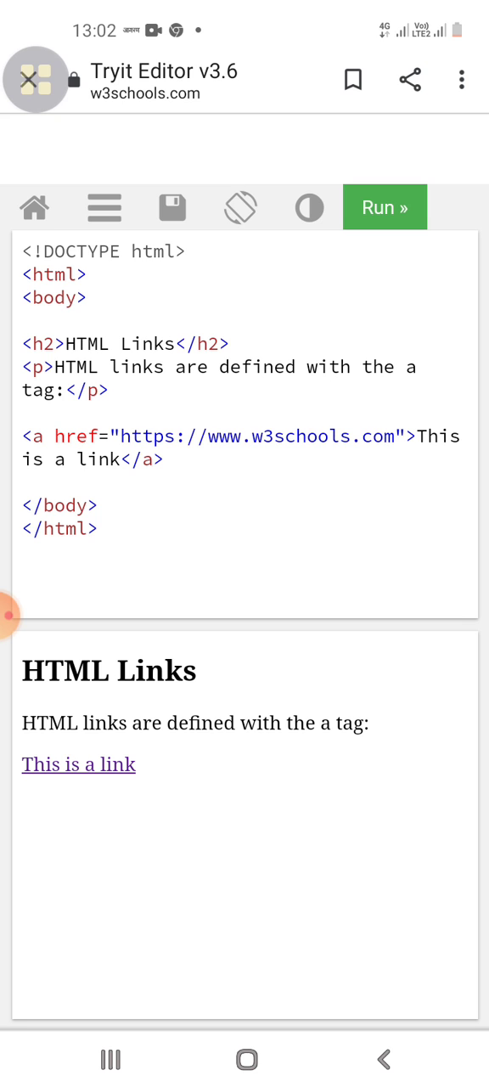
Step: Follow 'This is a link' in the result pane and scroll the loaded page
click(78, 764)
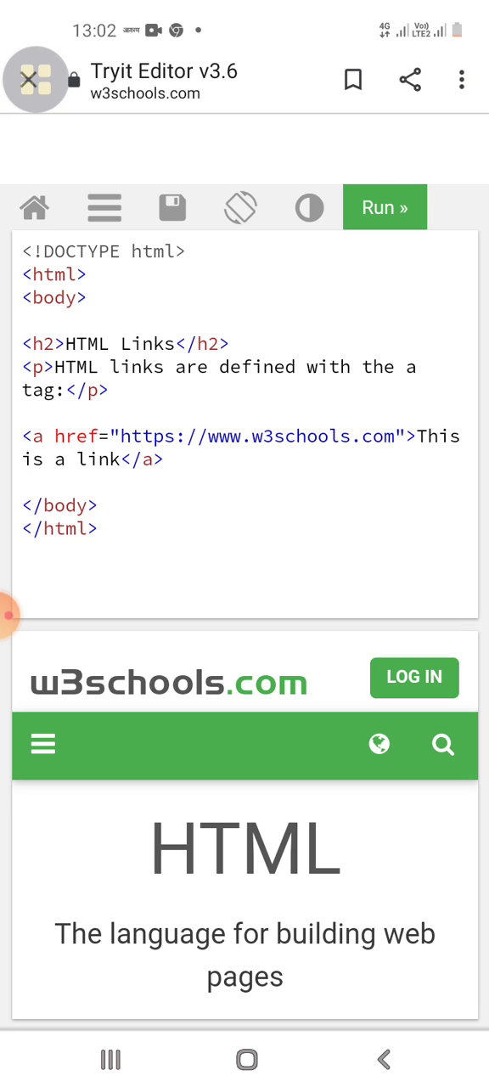
scroll(down, 3)
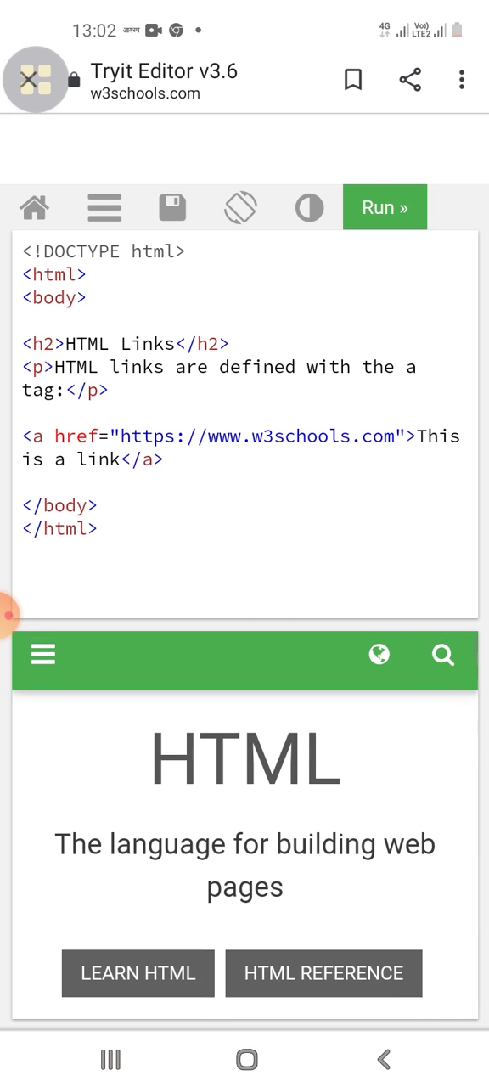
scroll(down, 3)
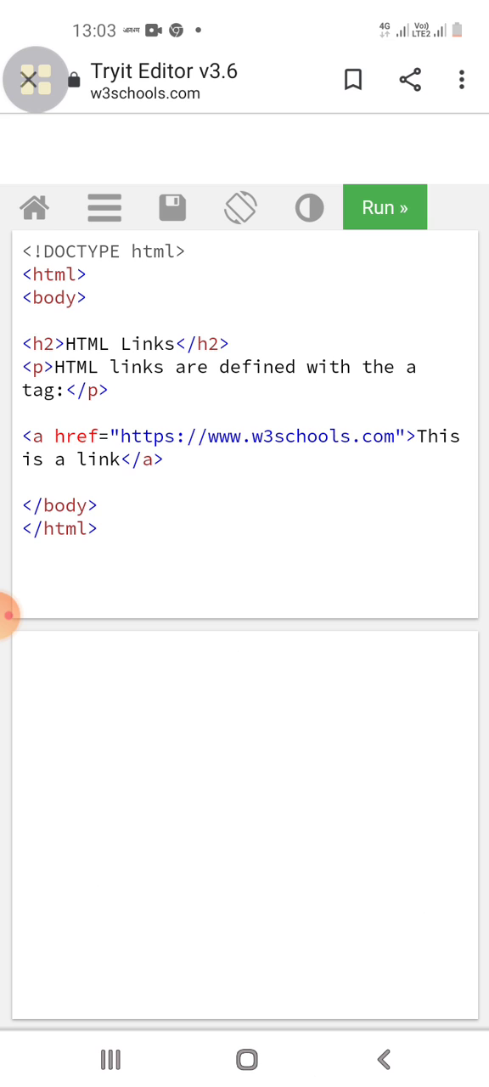
Step: Rerun the HTML Links code to re-render the heading, paragraph and link
click(384, 207)
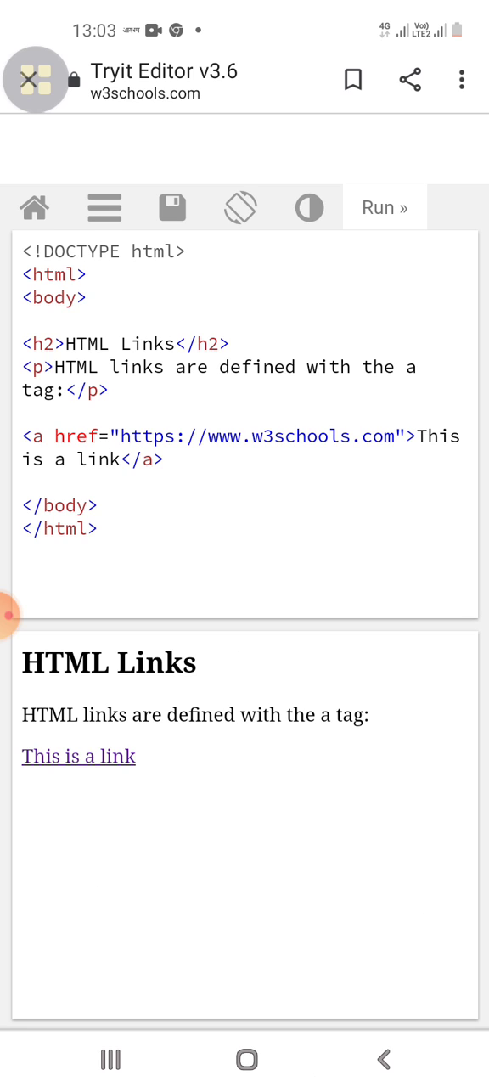
click(384, 207)
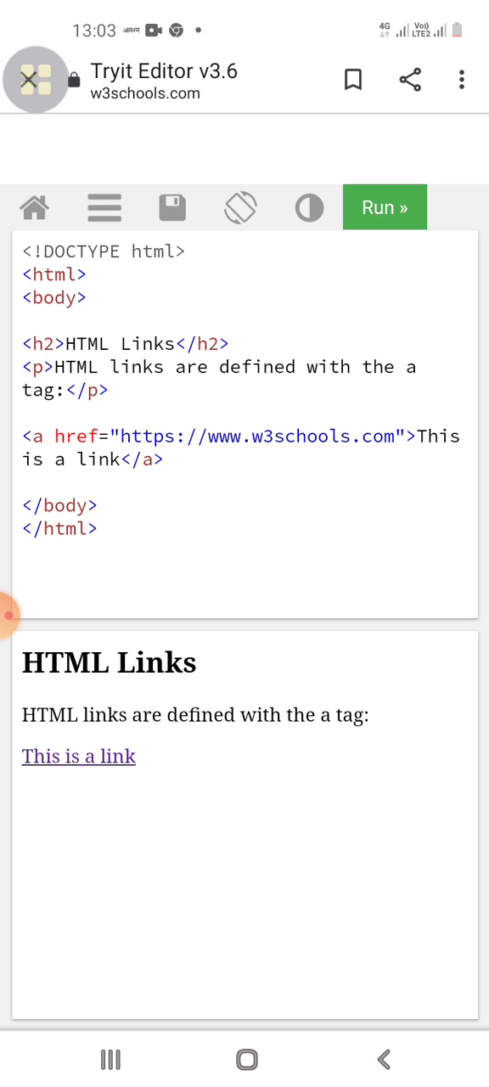